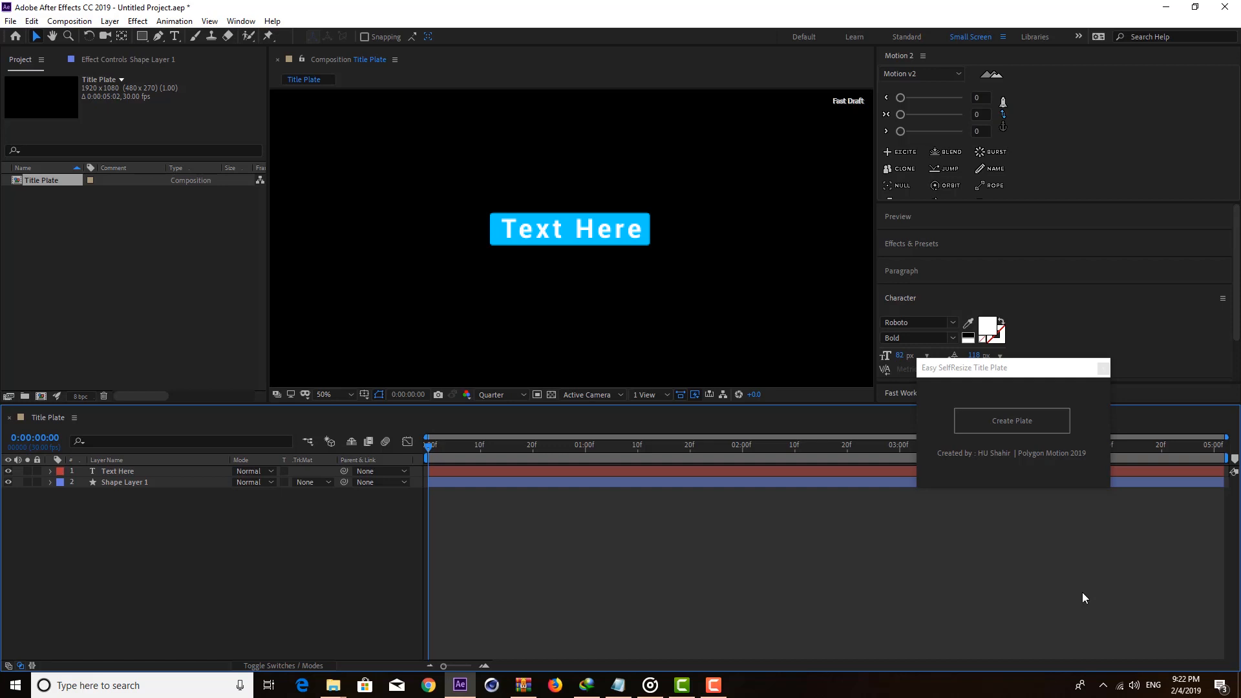
pyautogui.moveTo(1099, 612)
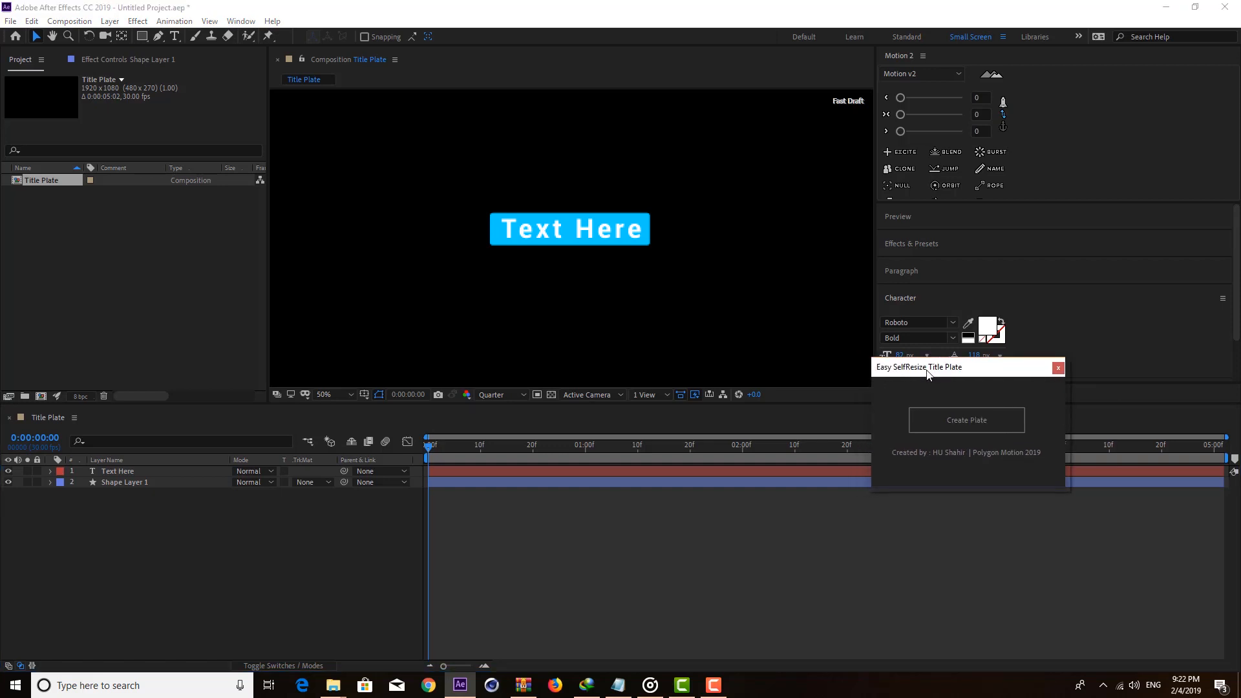
pyautogui.moveTo(892, 384)
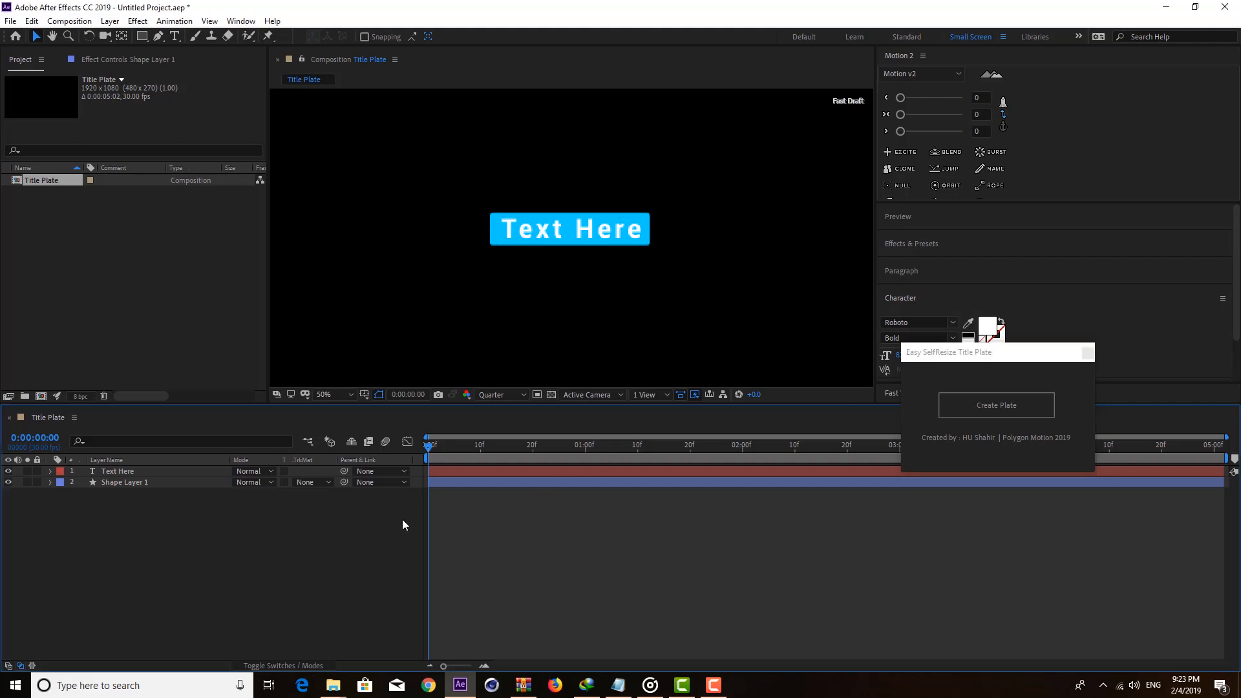
# Append 'Second goes ashdjashd' to the Text Here title so the blue plate stretches
pyautogui.click(124, 483)
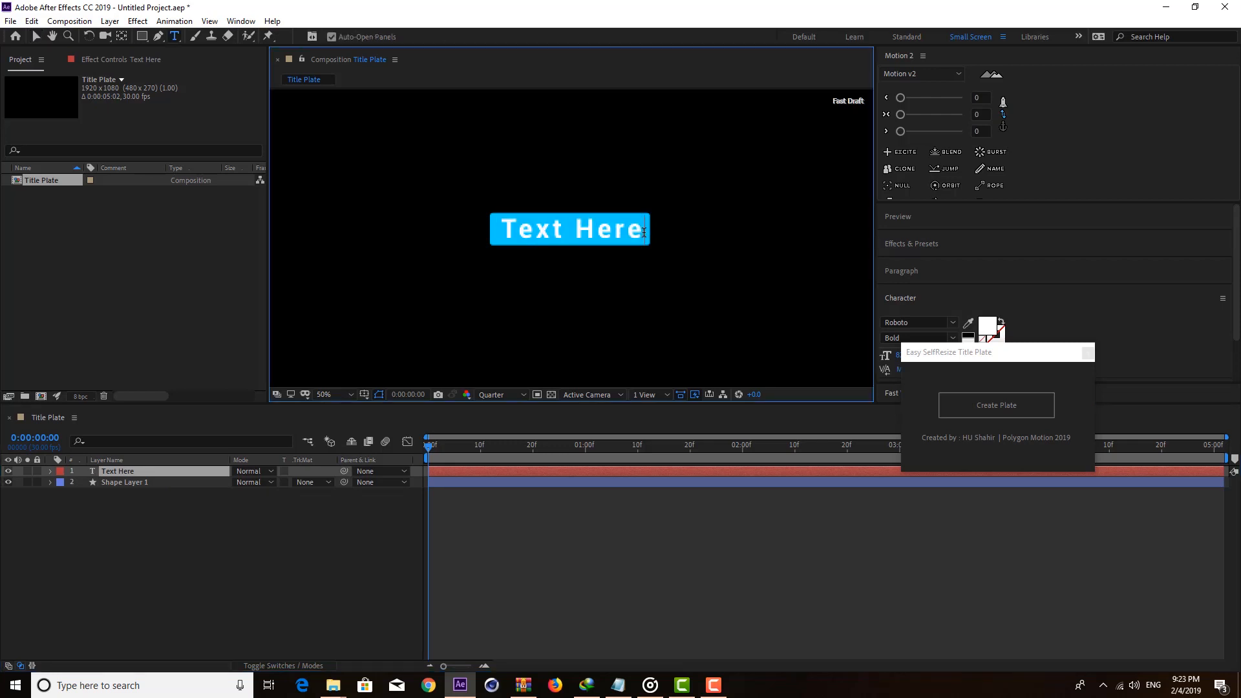
pyautogui.write('Second goes ashdjashd')
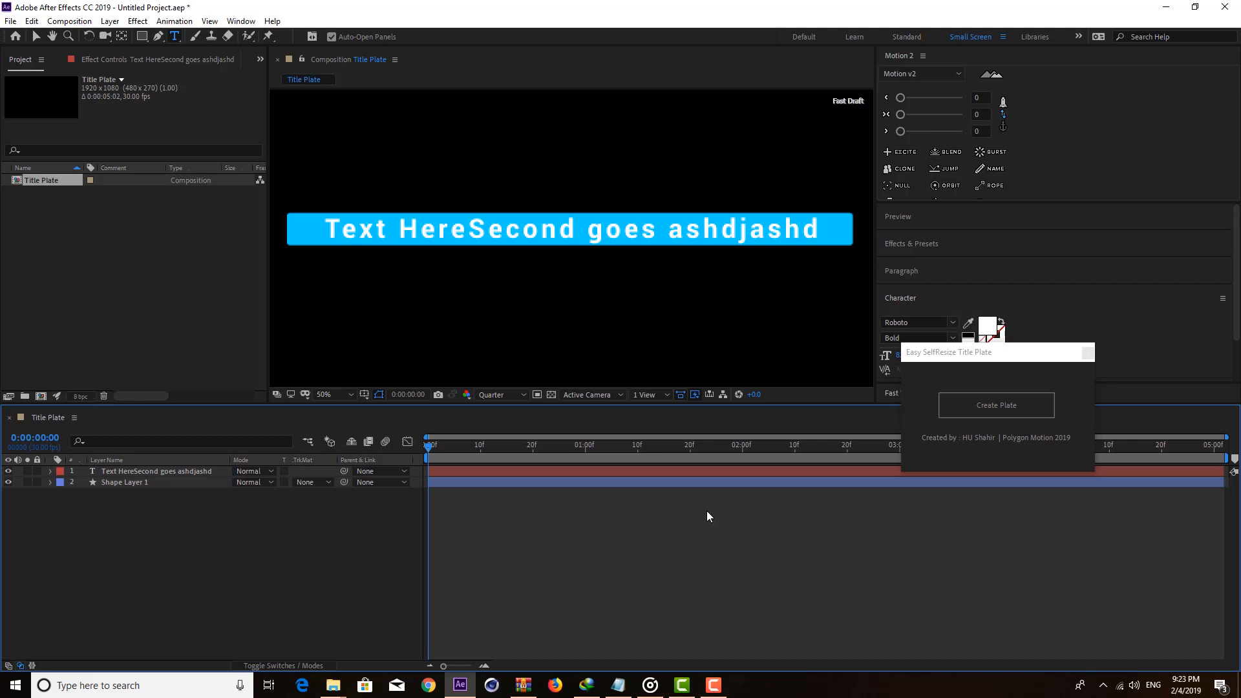
pyautogui.moveTo(475, 553)
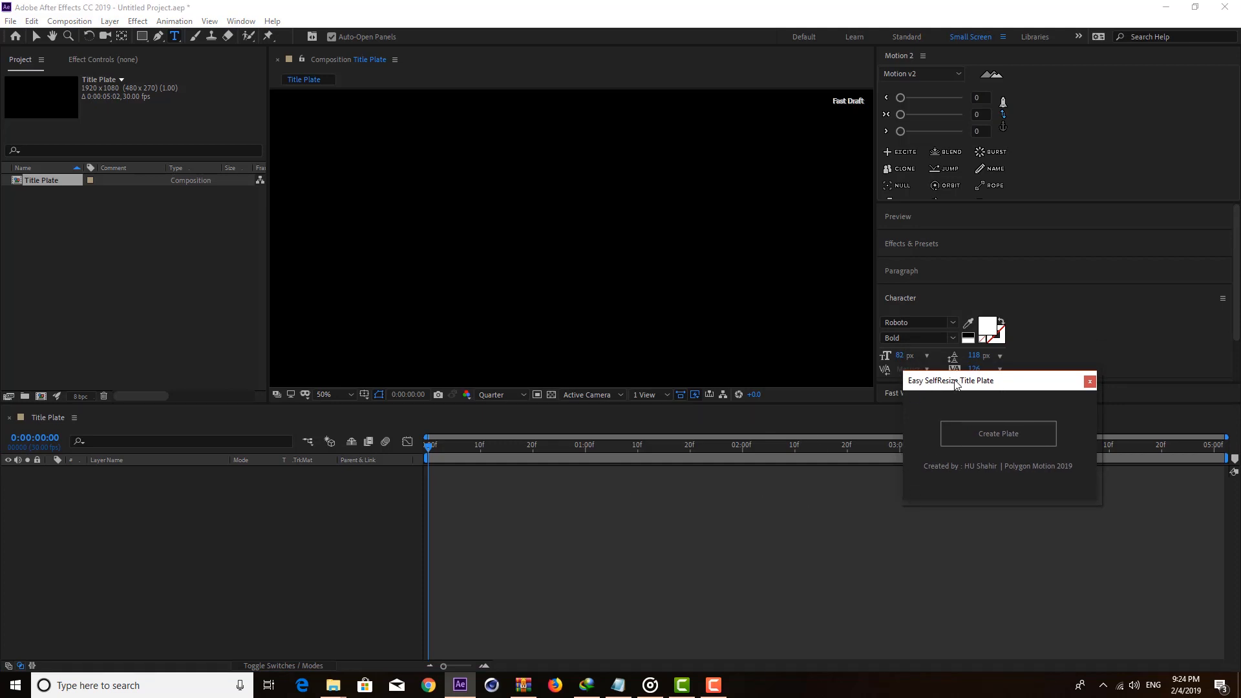
# Move the script panel aside and browse the Window menu
pyautogui.moveTo(954, 380); pyautogui.dragTo(934, 377)
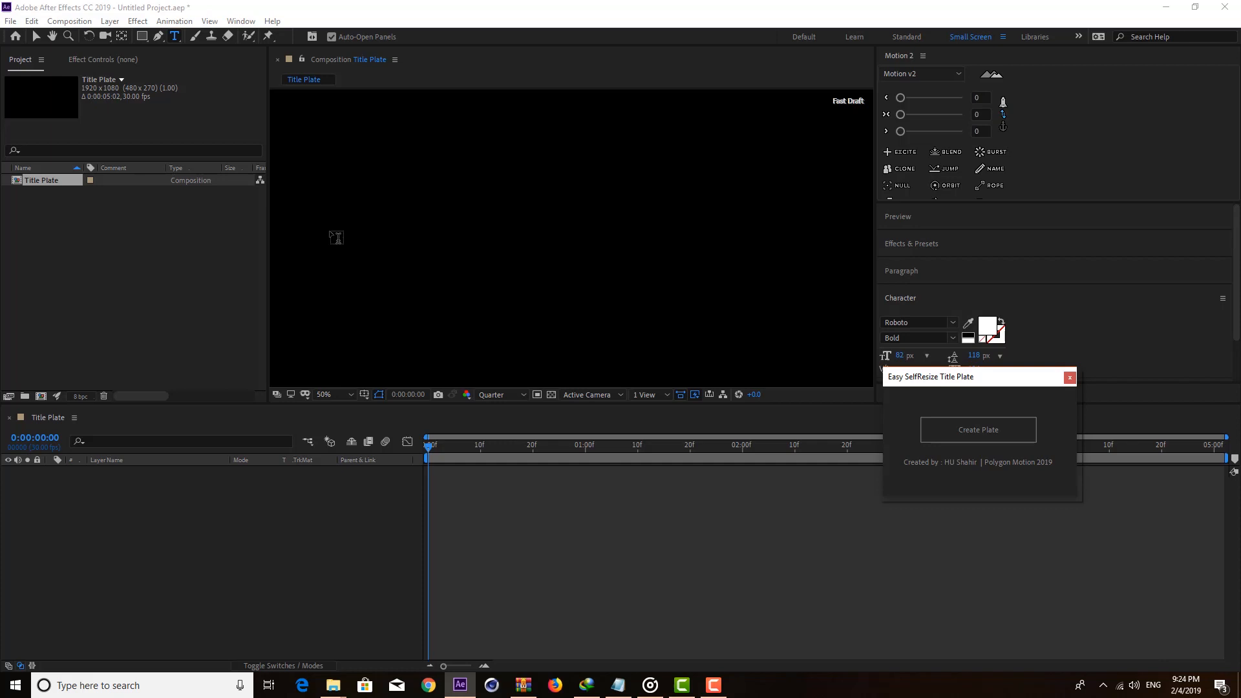
pyautogui.moveTo(240, 141)
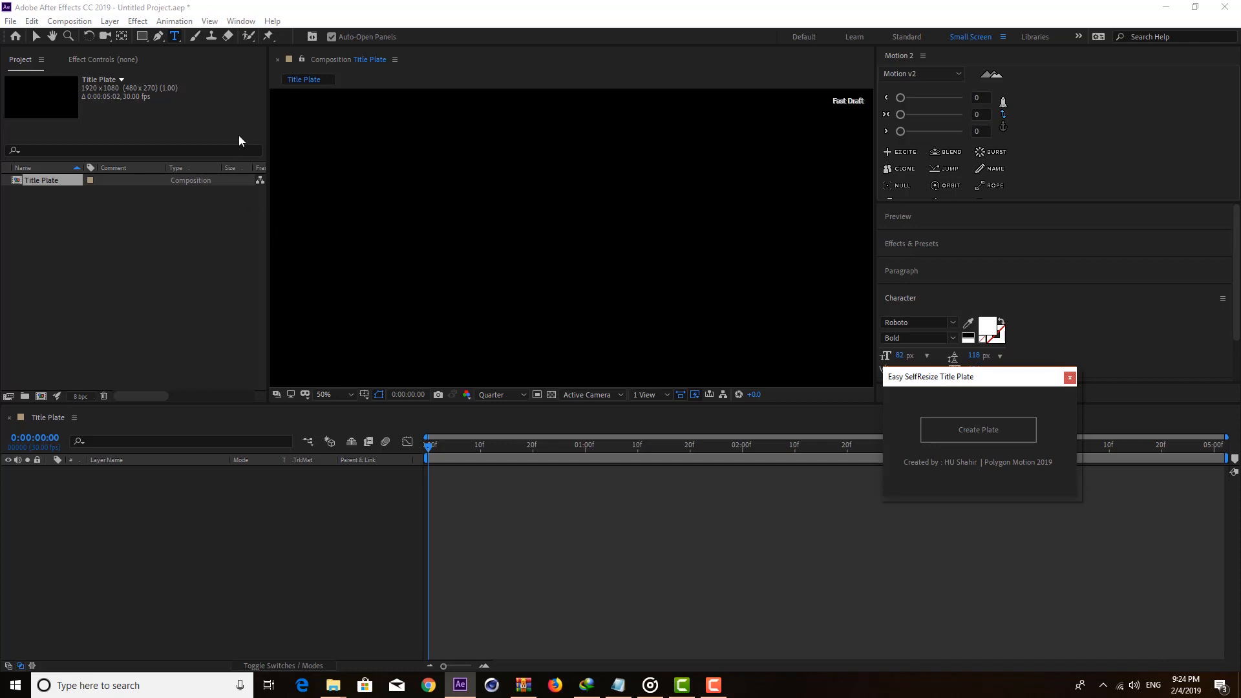
pyautogui.moveTo(241, 21)
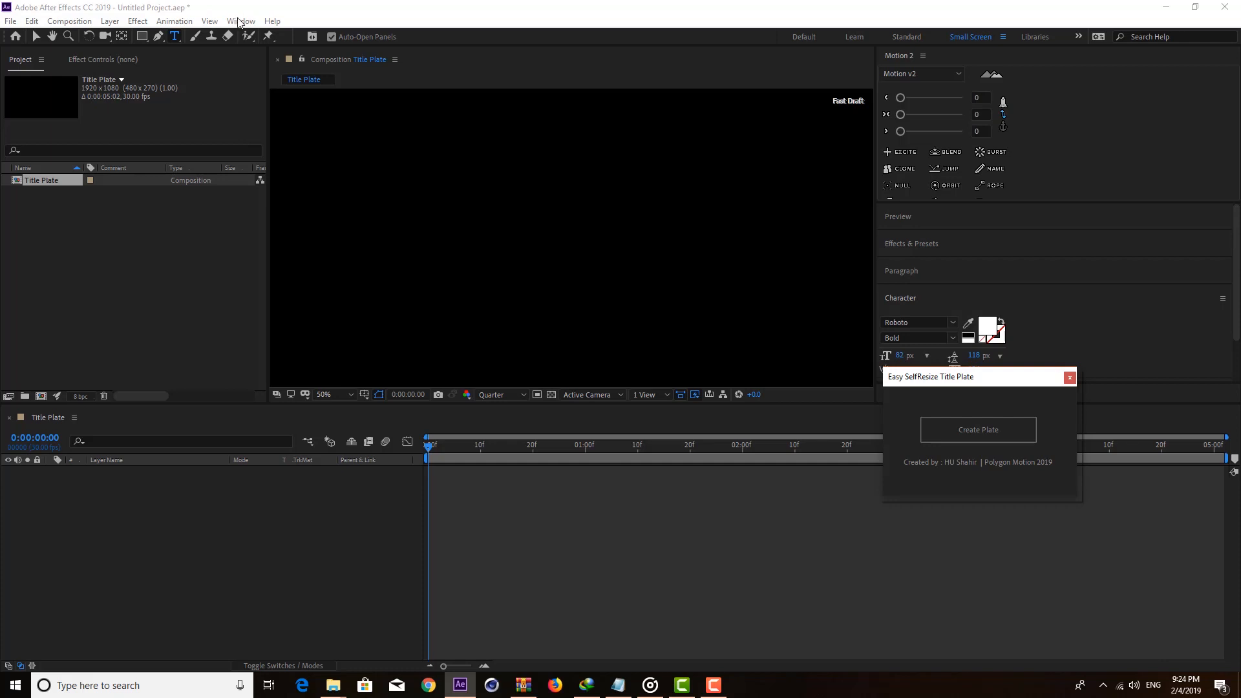
pyautogui.click(240, 21)
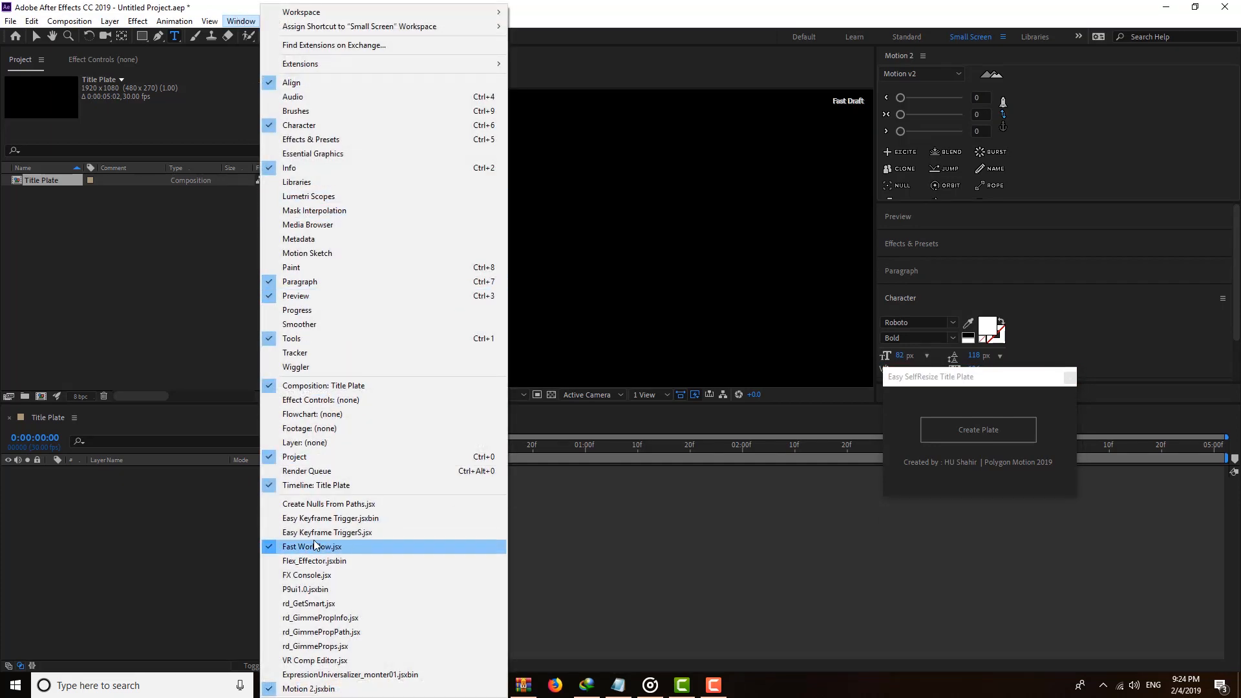
pyautogui.moveTo(342, 578)
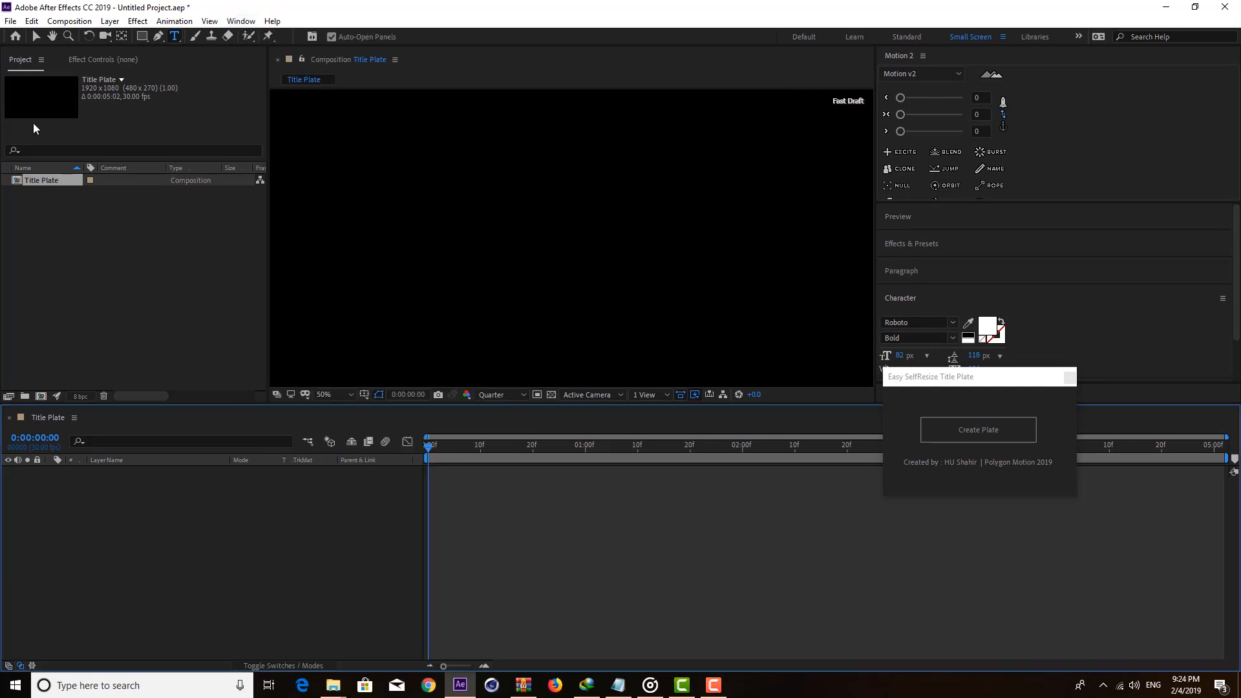
# Run the Easy Self Resizing Title Plate.jsxbin script via File > Scripts > Run Script File
pyautogui.click(10, 21)
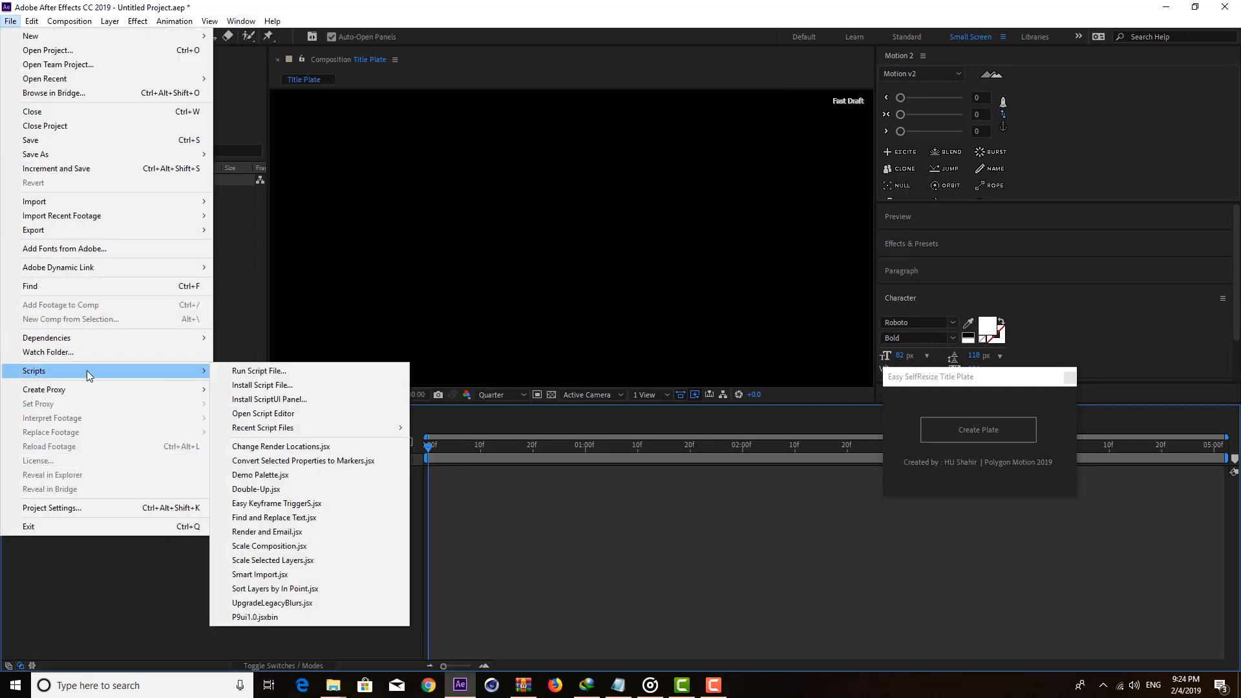
pyautogui.click(259, 370)
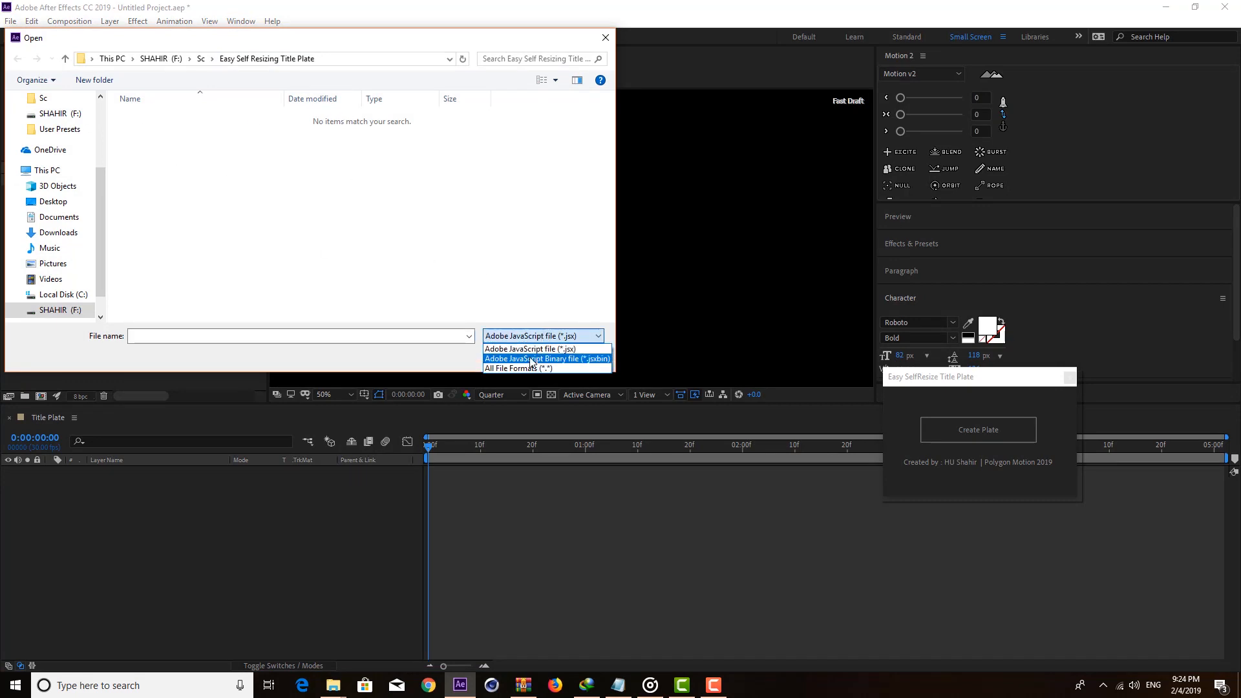
pyautogui.click(547, 359)
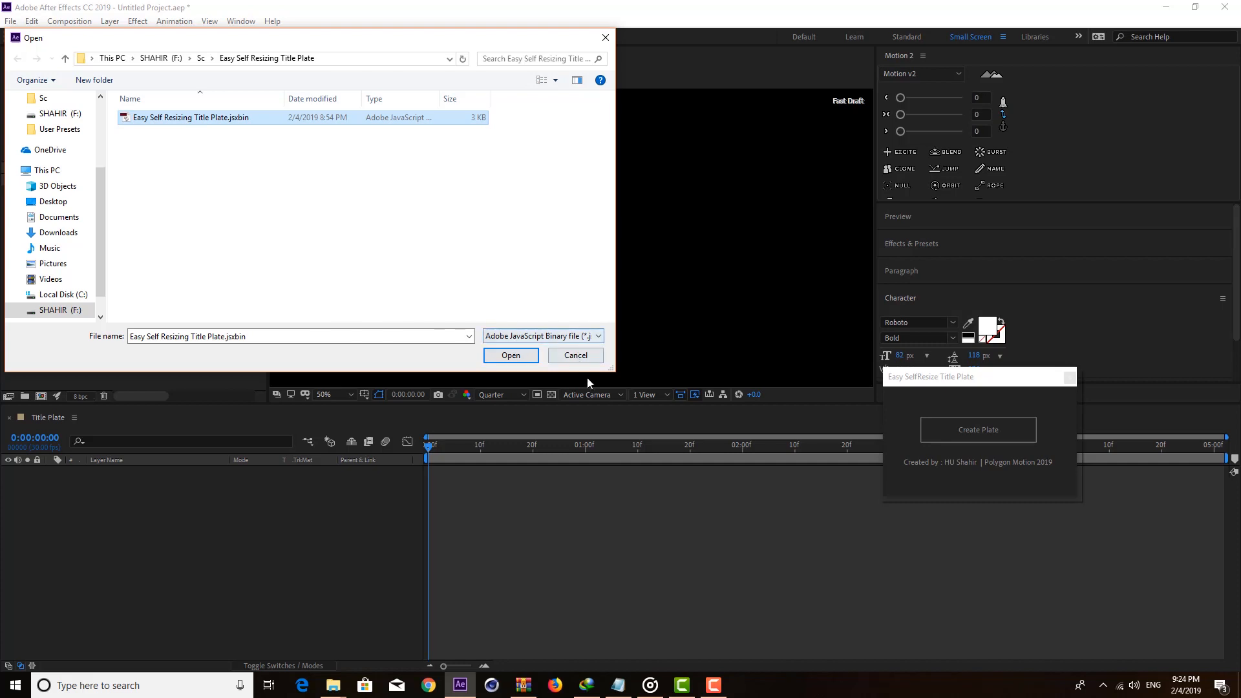
pyautogui.click(511, 355)
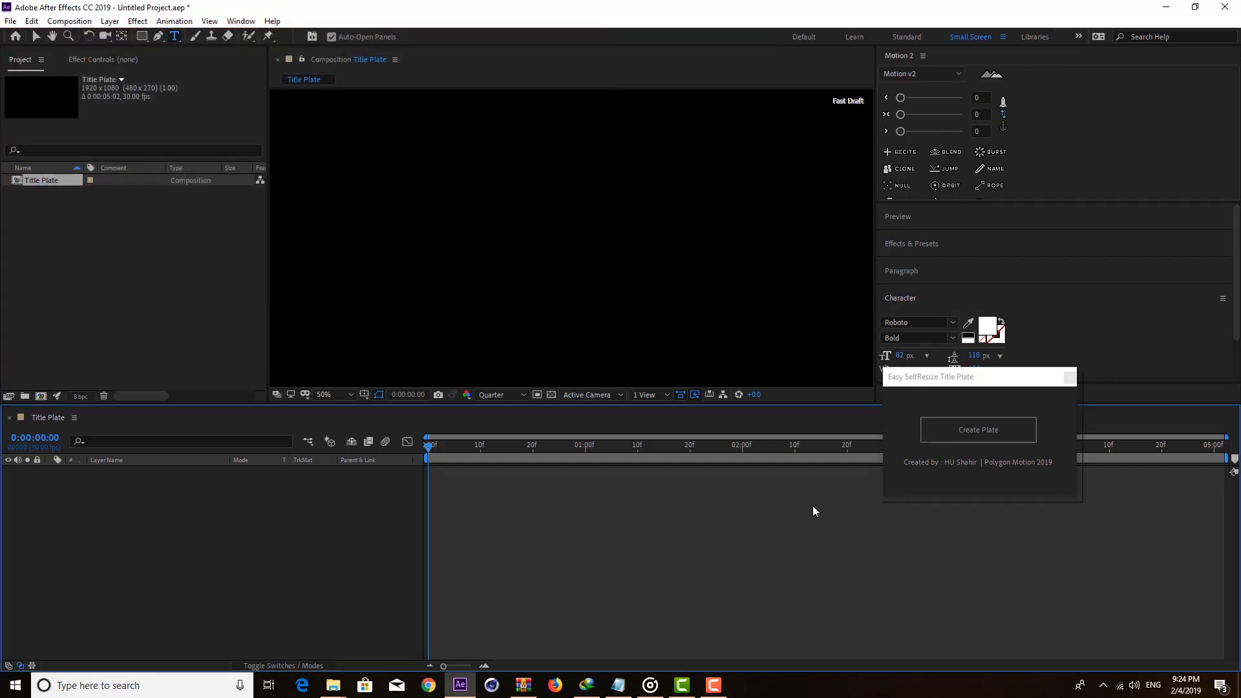
pyautogui.moveTo(965, 380)
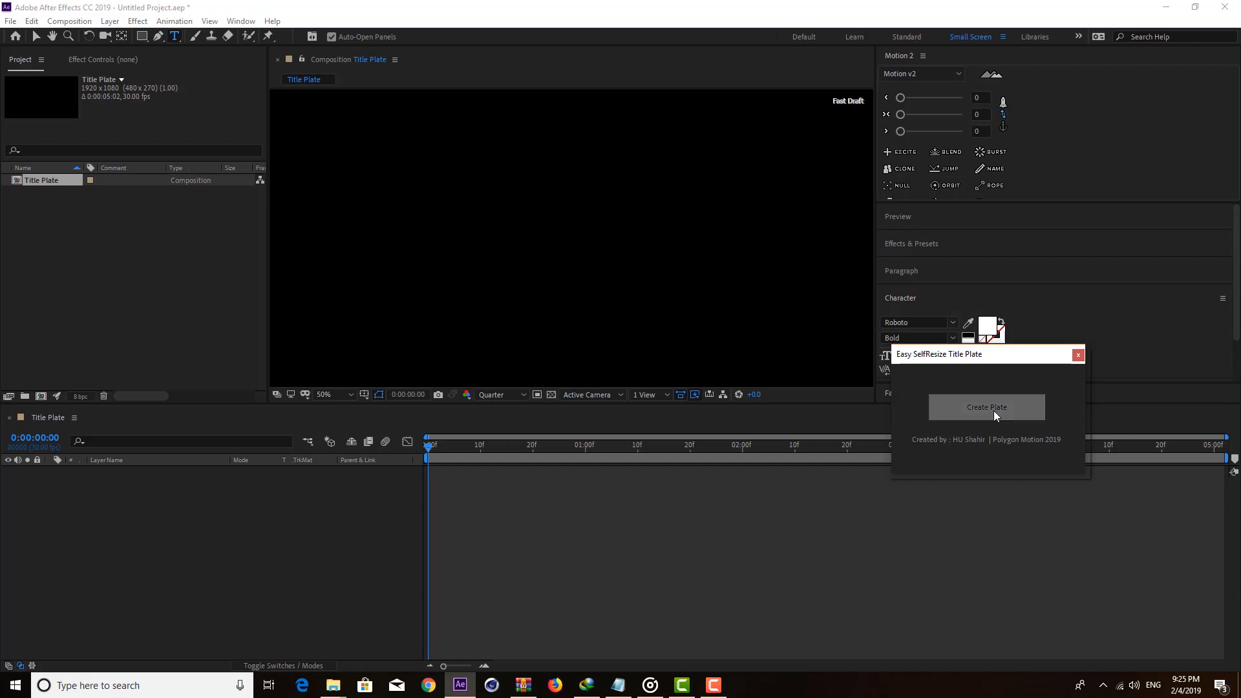
# Create a new title plate with corner roundness 51
pyautogui.click(987, 407)
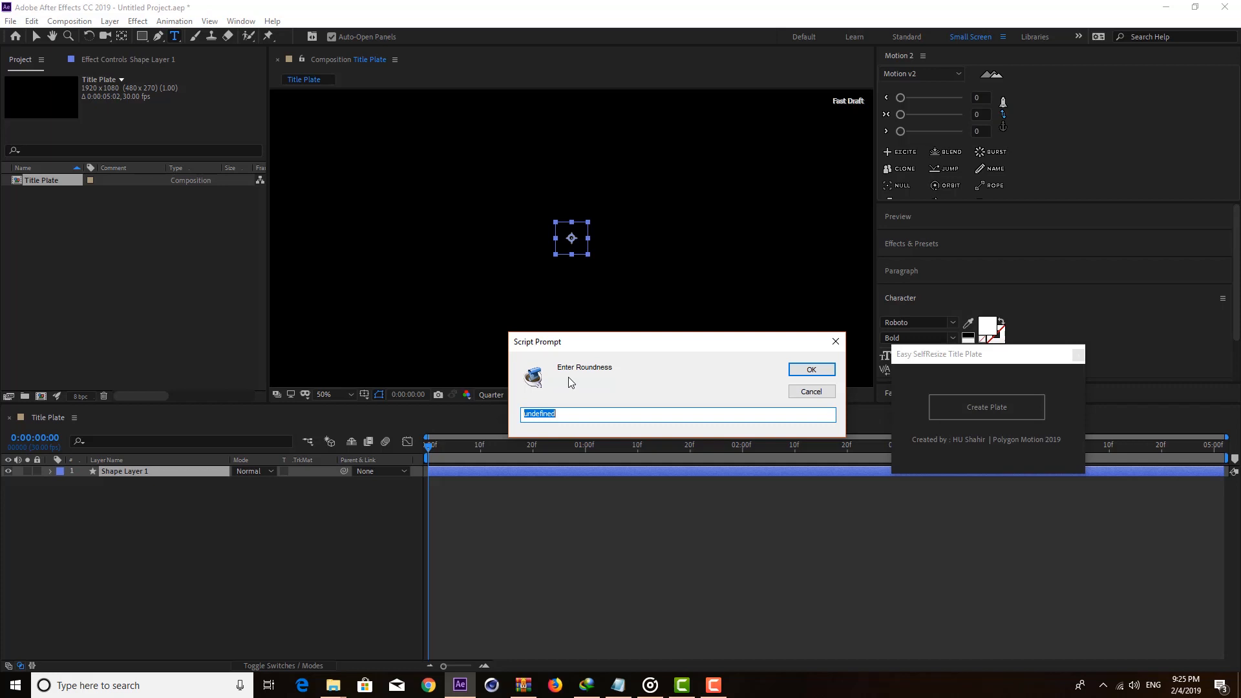
pyautogui.write('5')
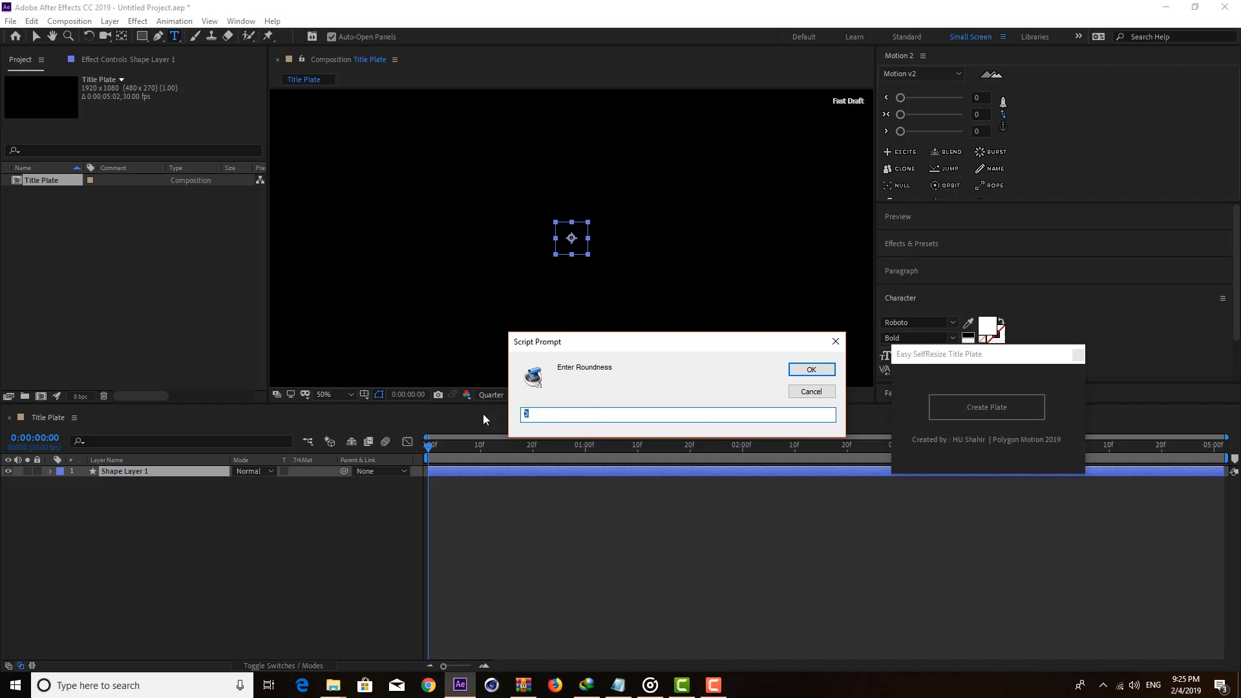
pyautogui.write('1')
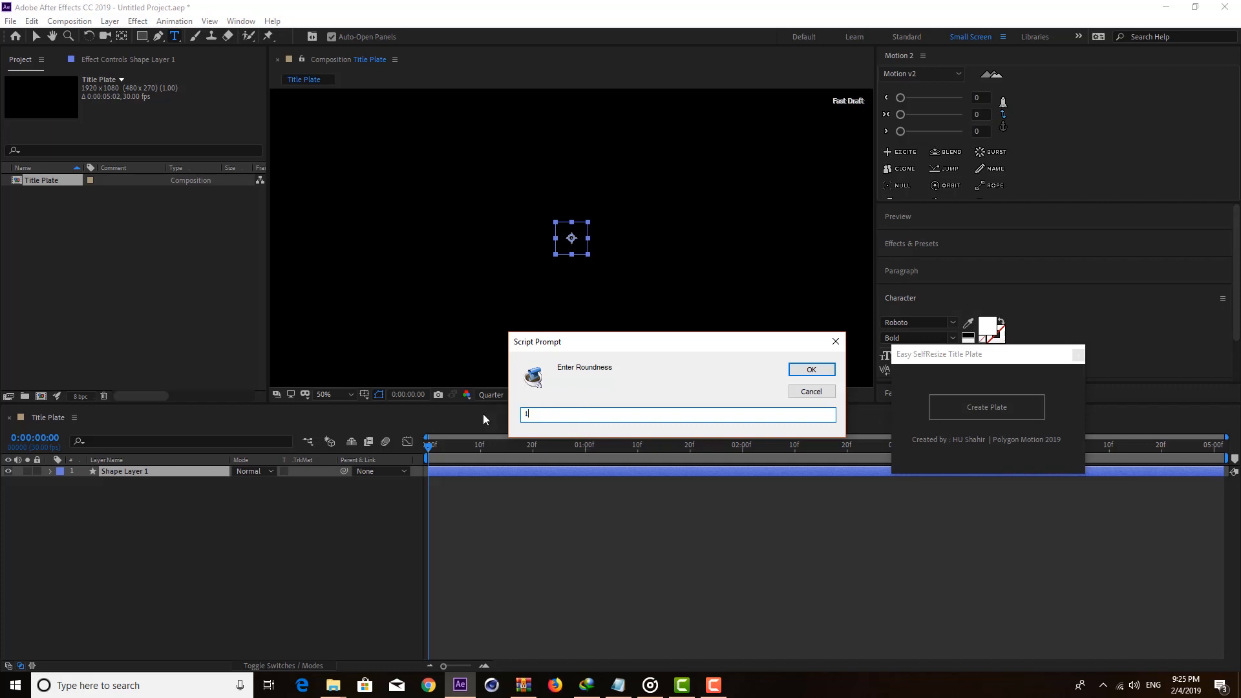
pyautogui.click(810, 370)
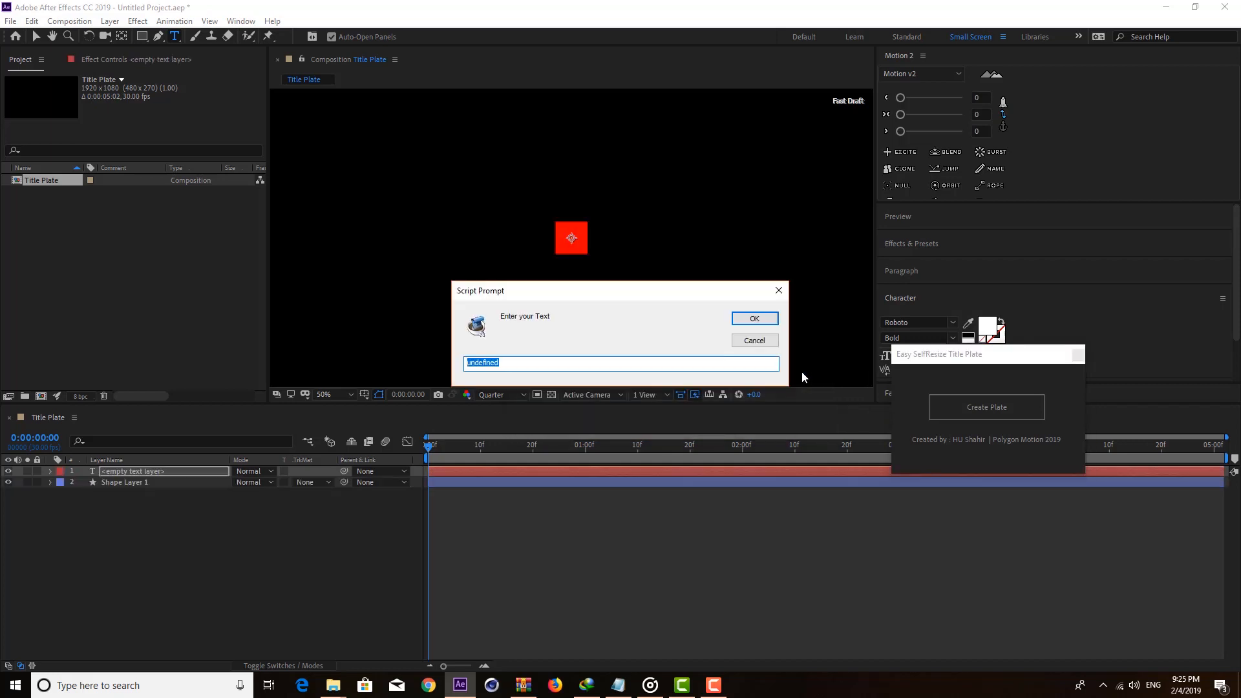
pyautogui.moveTo(514, 332)
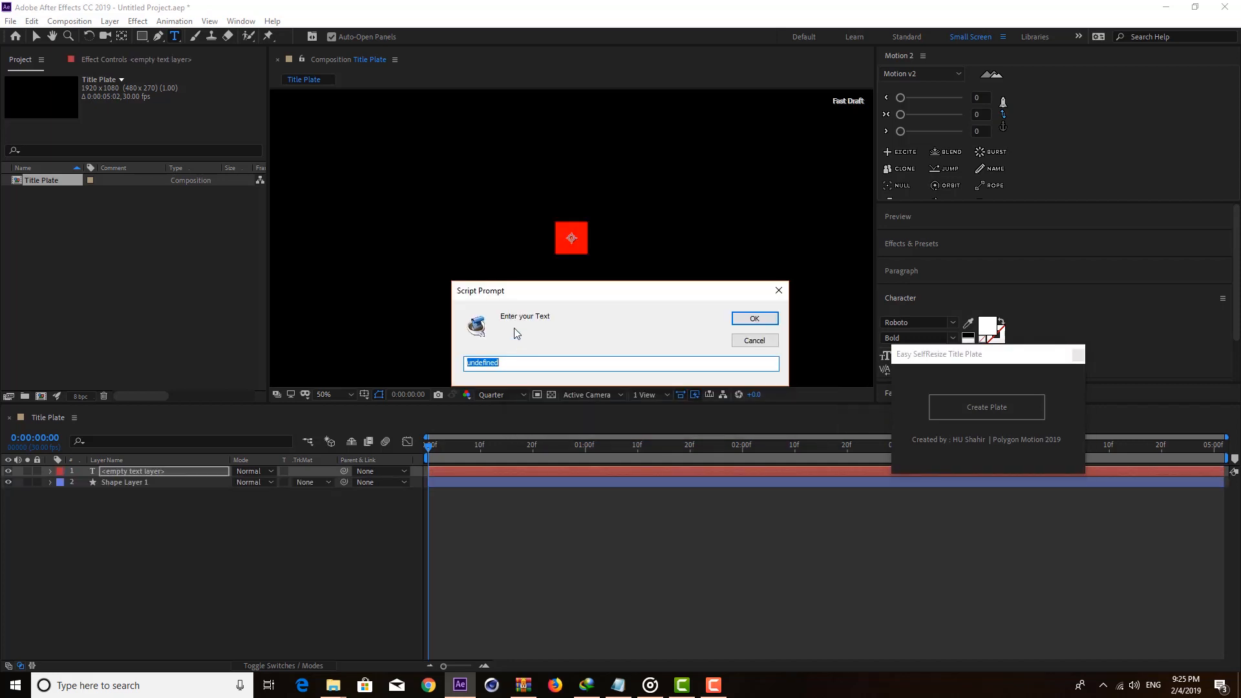
pyautogui.moveTo(525, 378)
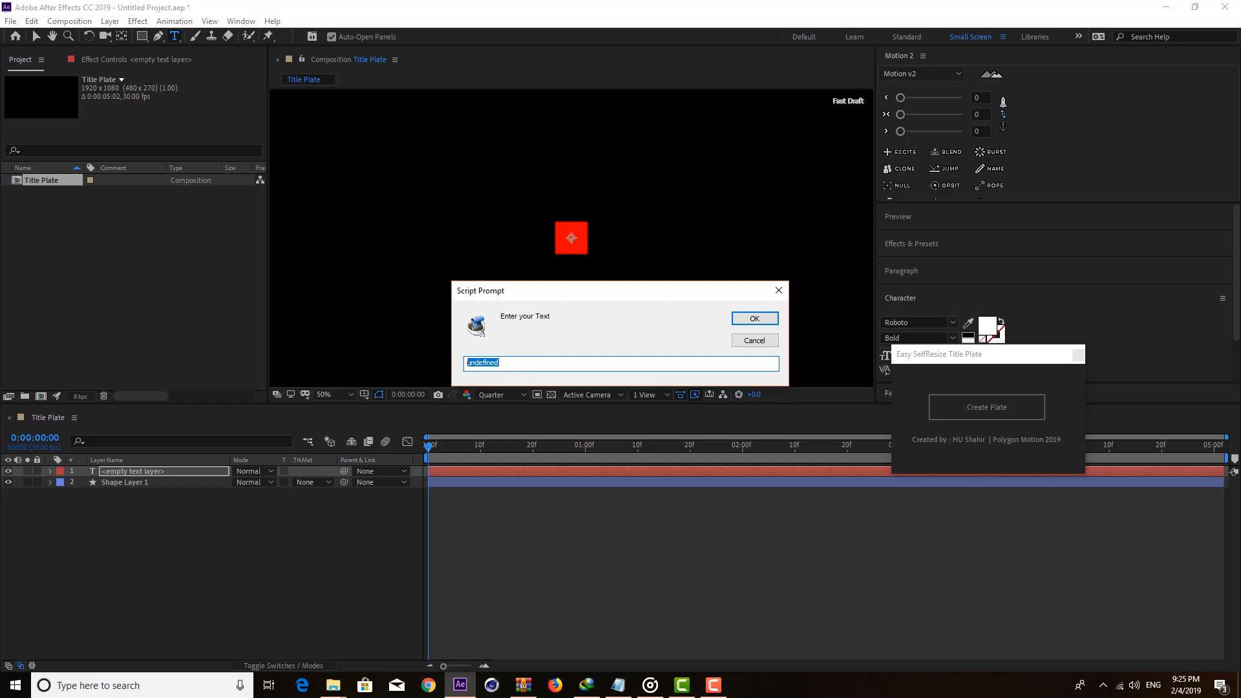
# Enter 'Text 2' as the new red plate's title and confirm
pyautogui.write('Te')
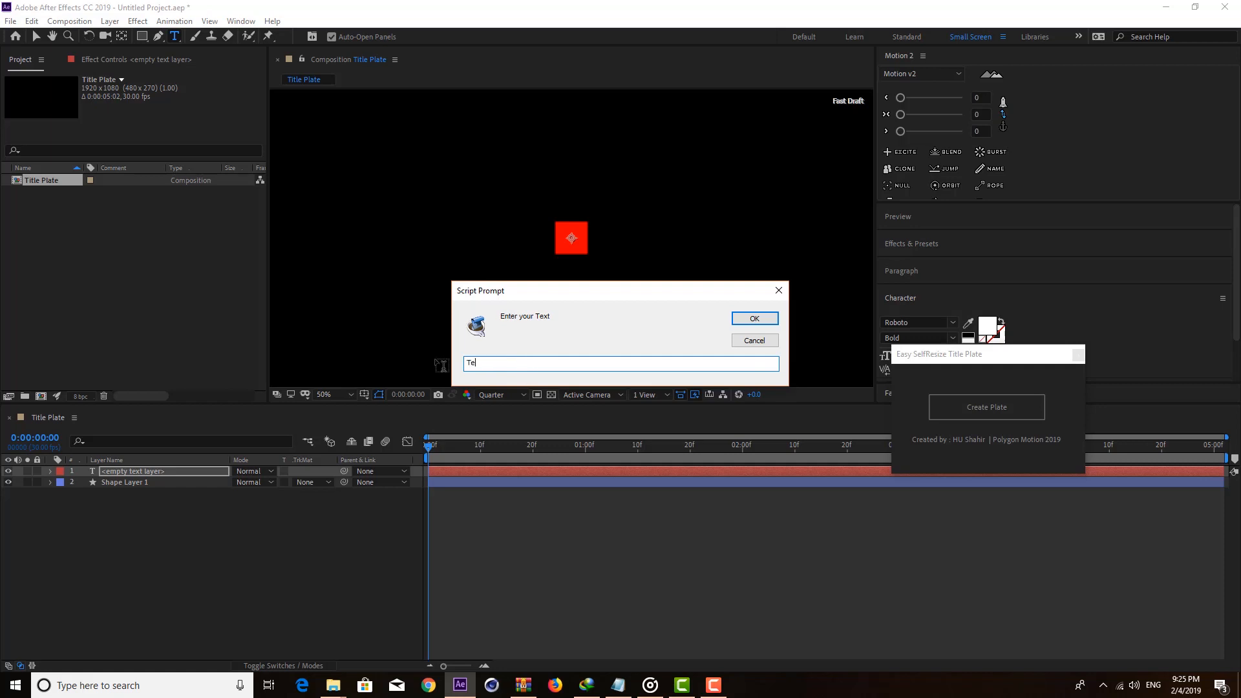
pyautogui.write('Text 2')
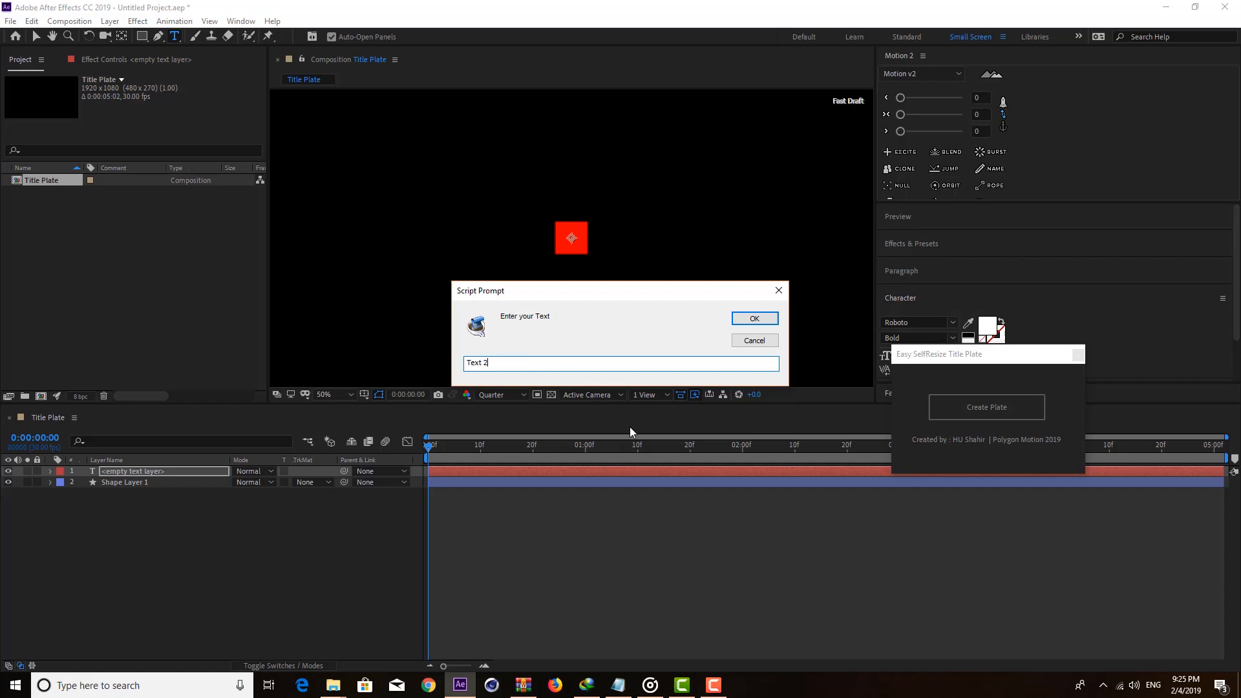
pyautogui.click(753, 317)
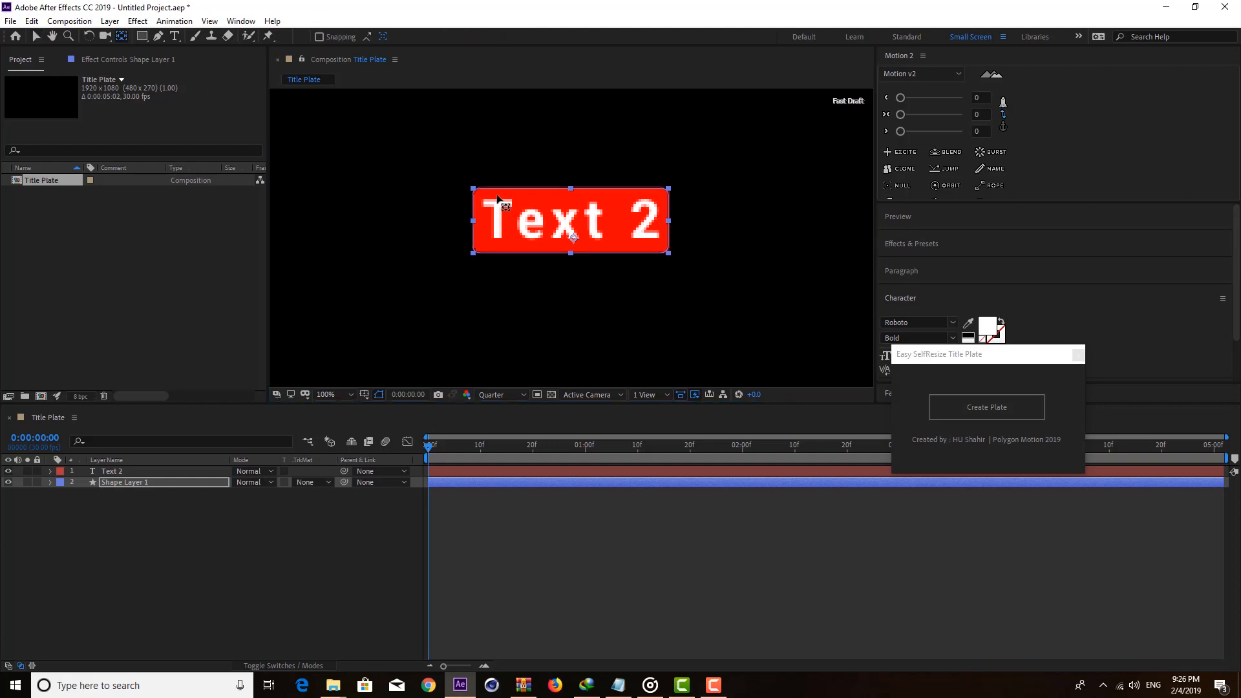
pyautogui.moveTo(570, 230)
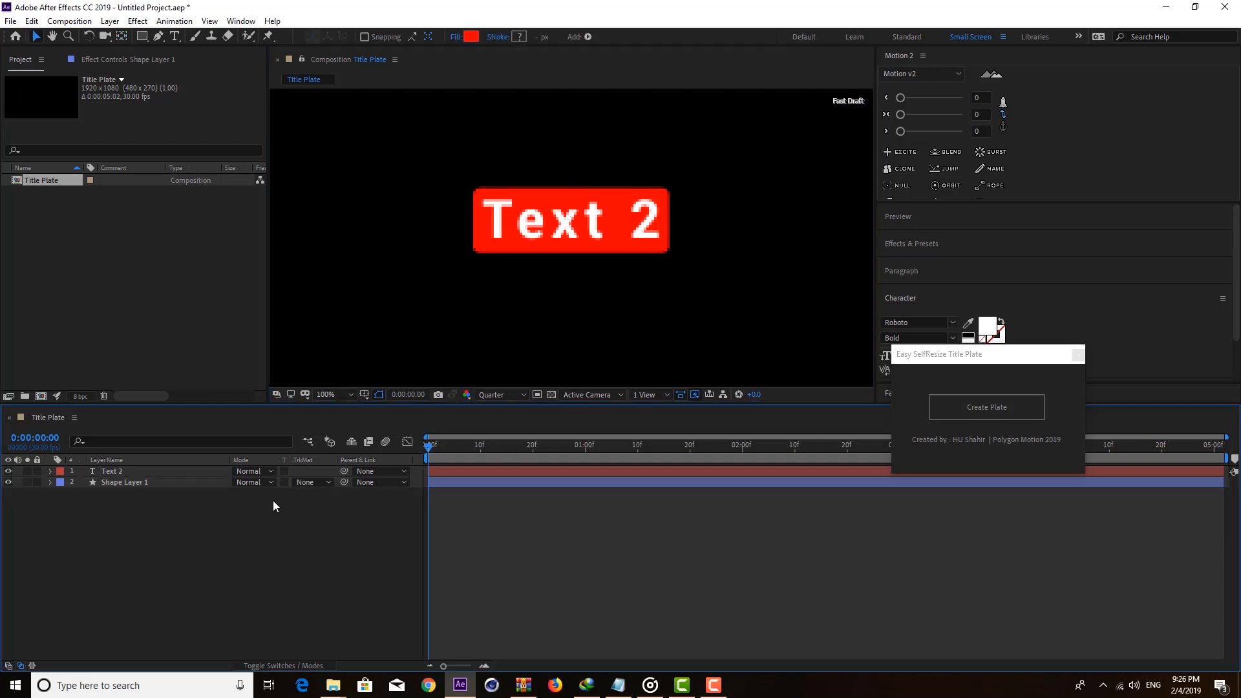
pyautogui.click(124, 482)
pyautogui.write(' Second')
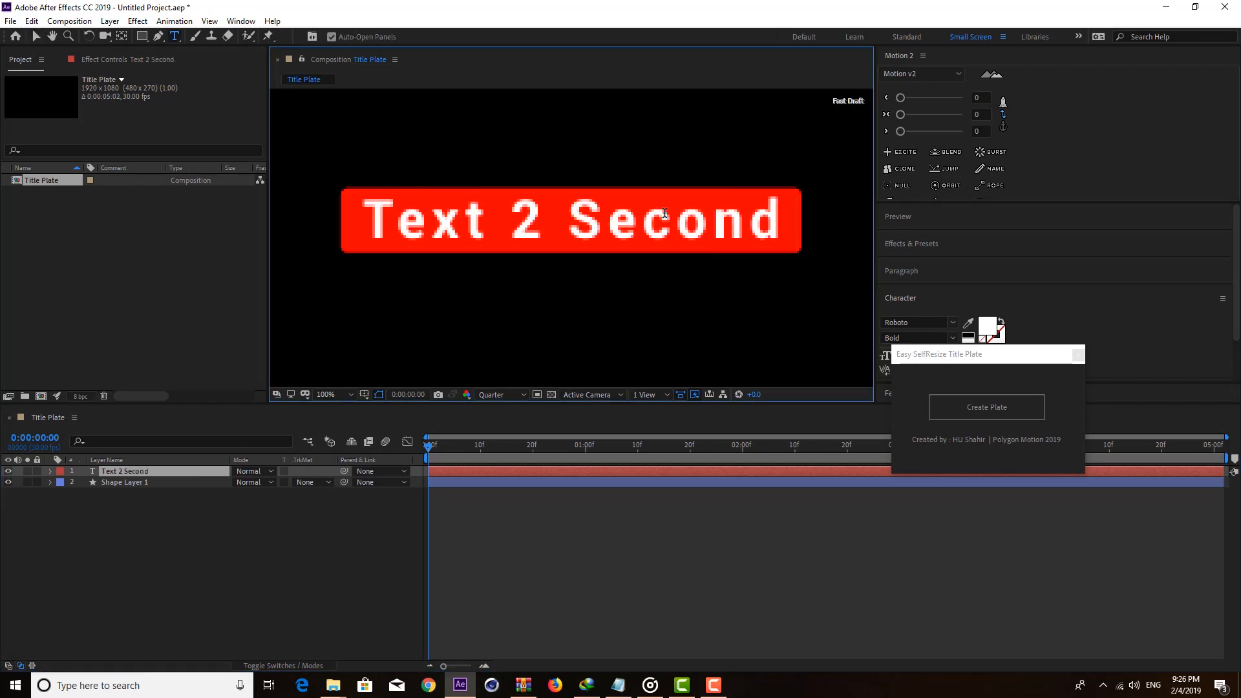
# Type 'sadas' after the Text 2 title so it reads 'Text 2 Second sadas'
pyautogui.write('sadas')
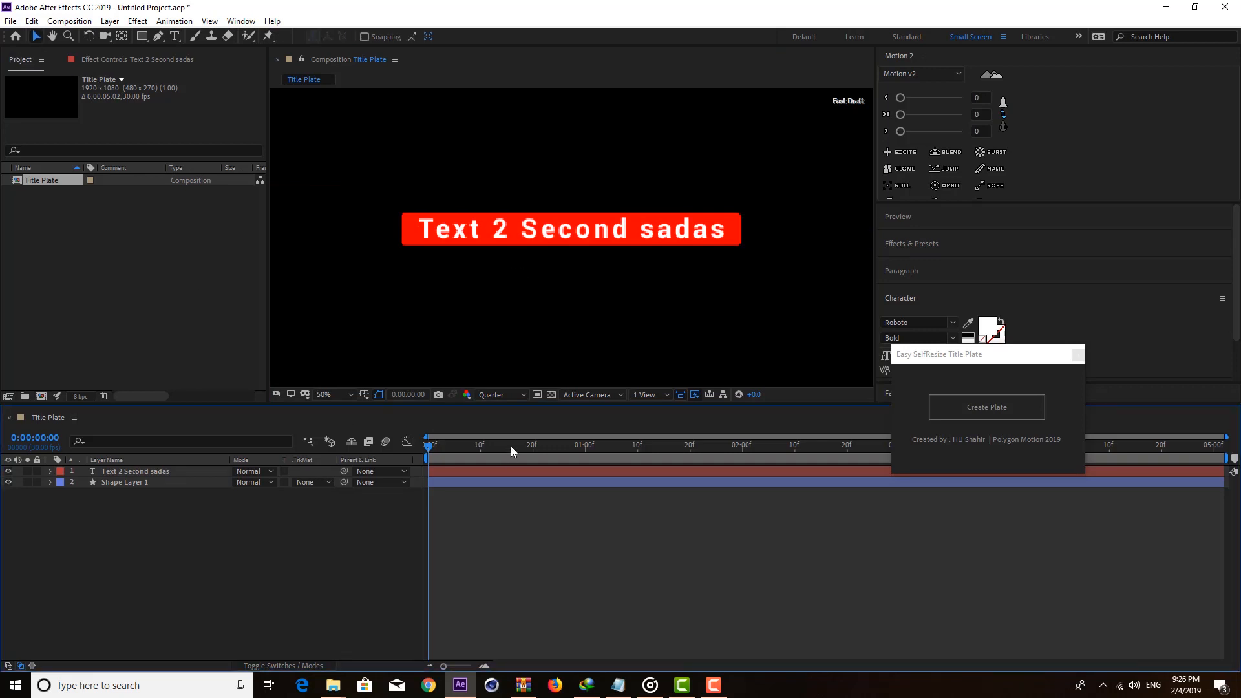
pyautogui.moveTo(373, 466)
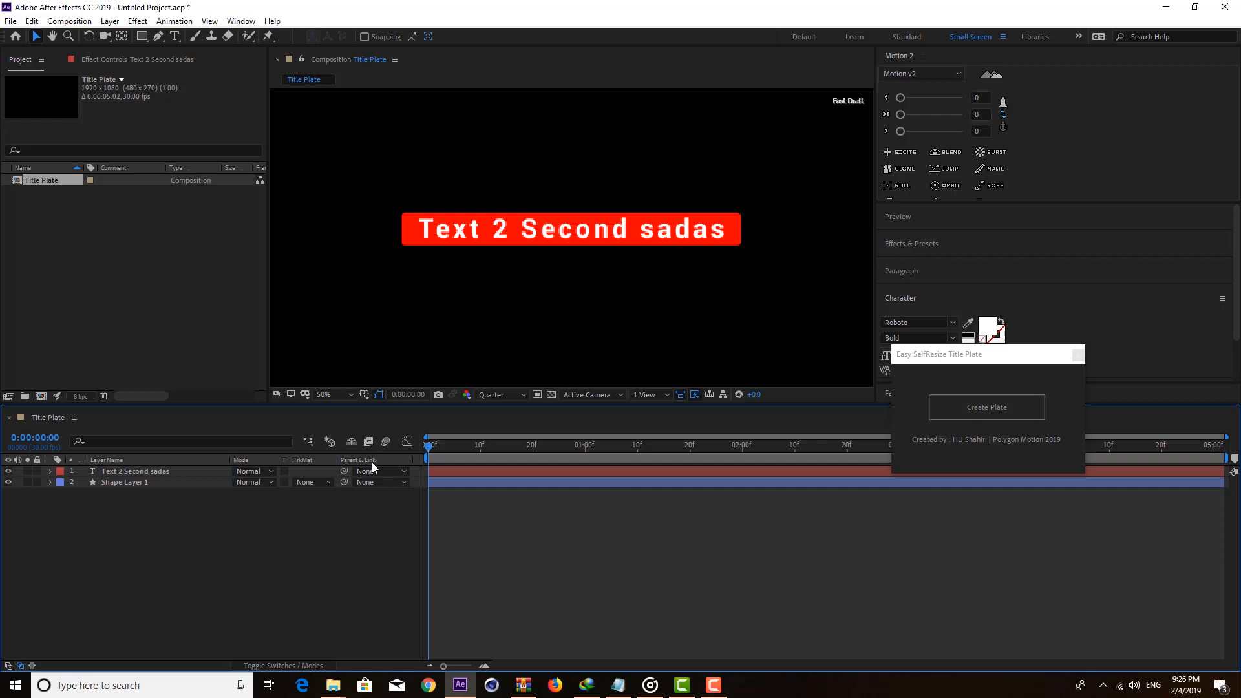
pyautogui.moveTo(811, 406)
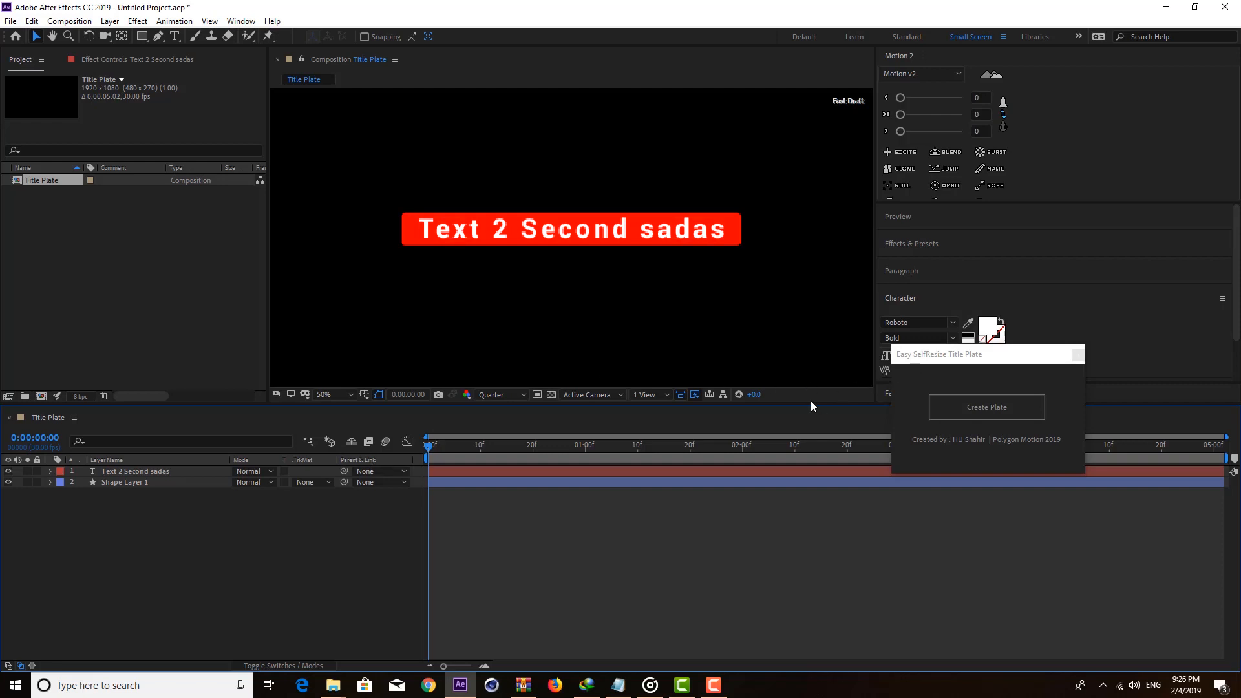